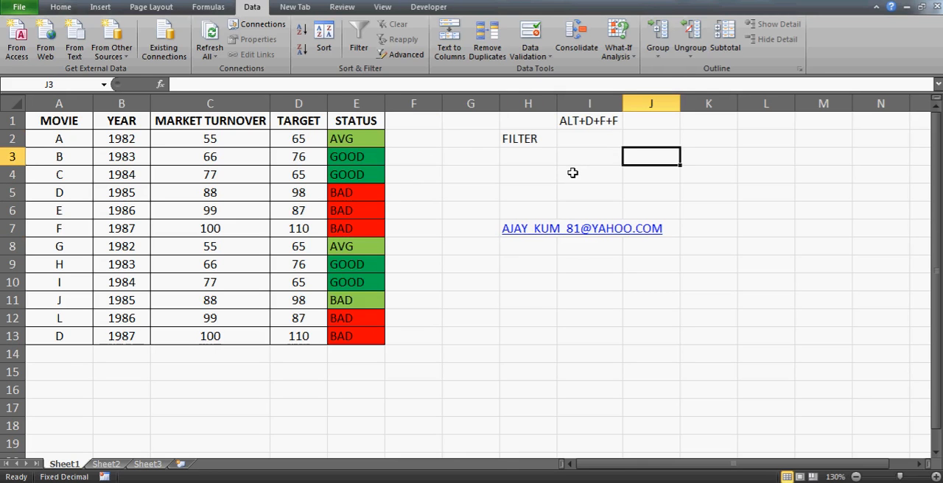
- Enter the note 'video 64' in cell J3 beside the table
type("video 6")
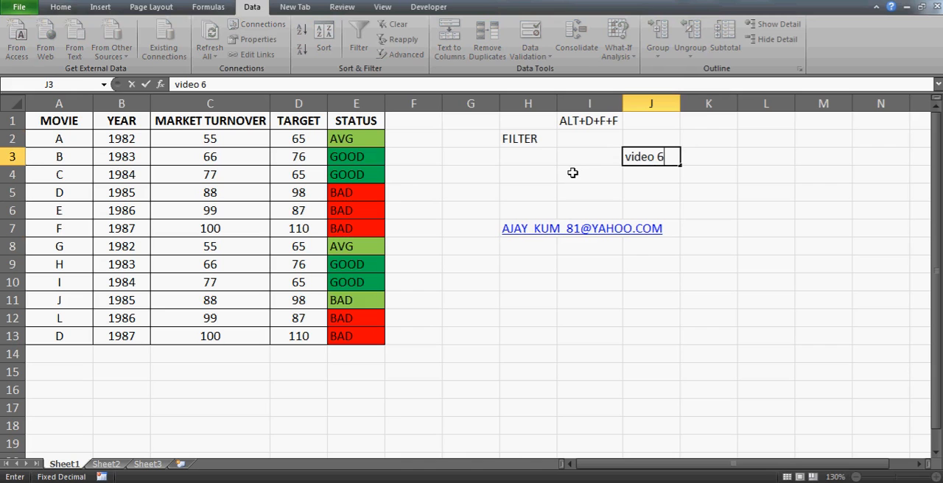
type("4")
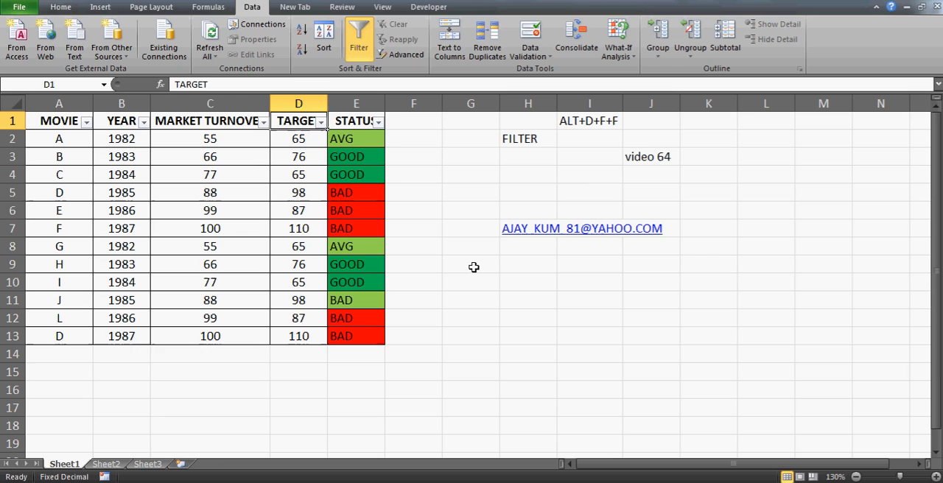
- Inspect several STATUS cells, then turn AutoFilter off so the headers lose their dropdown arrows
left_click(356, 138)
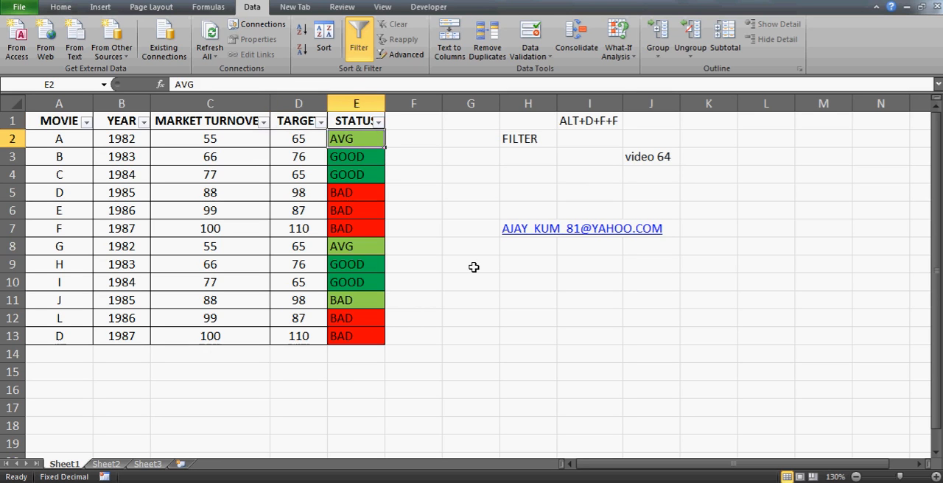
left_click(356, 226)
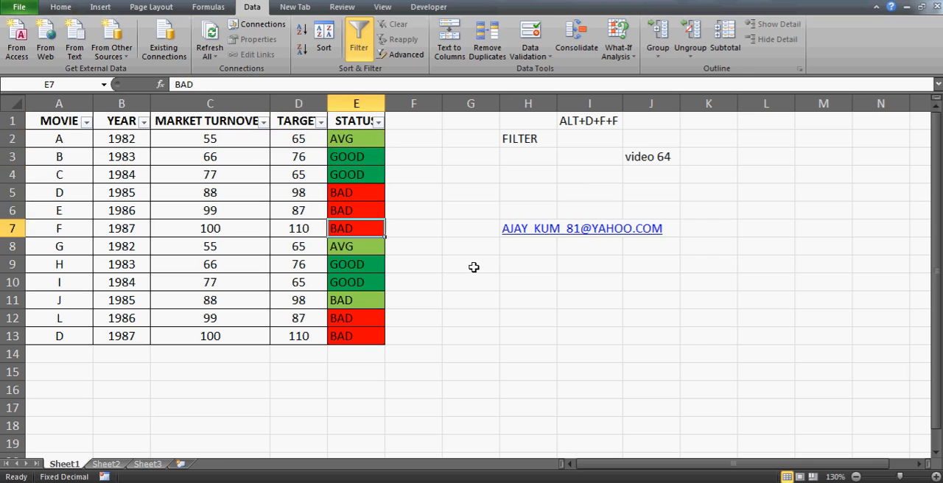
left_click(356, 120)
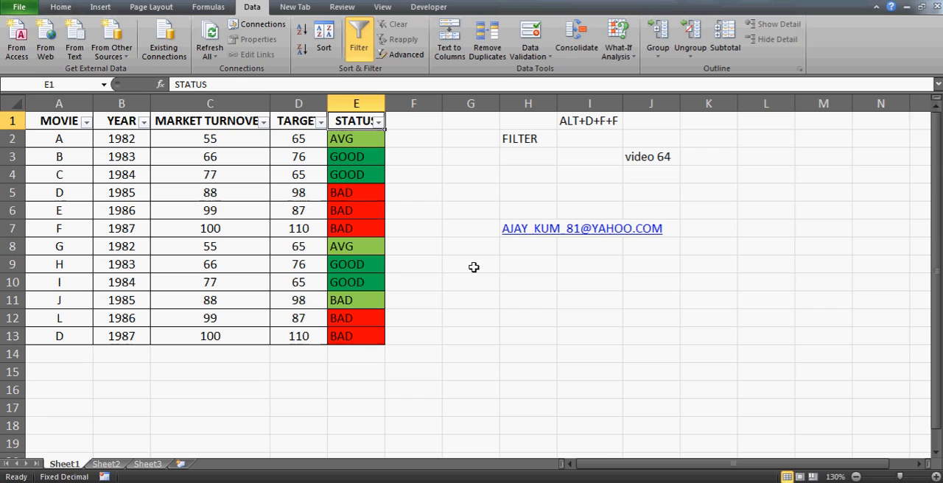
left_click(357, 156)
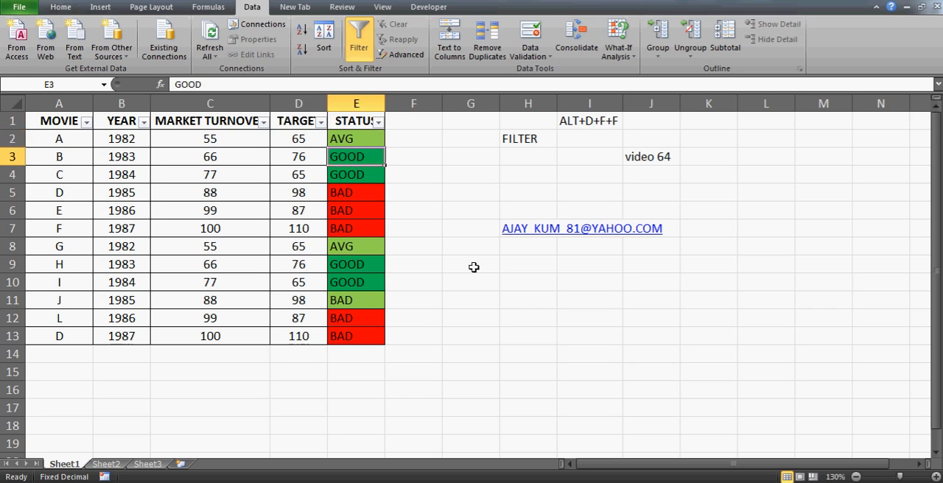
left_click(297, 138)
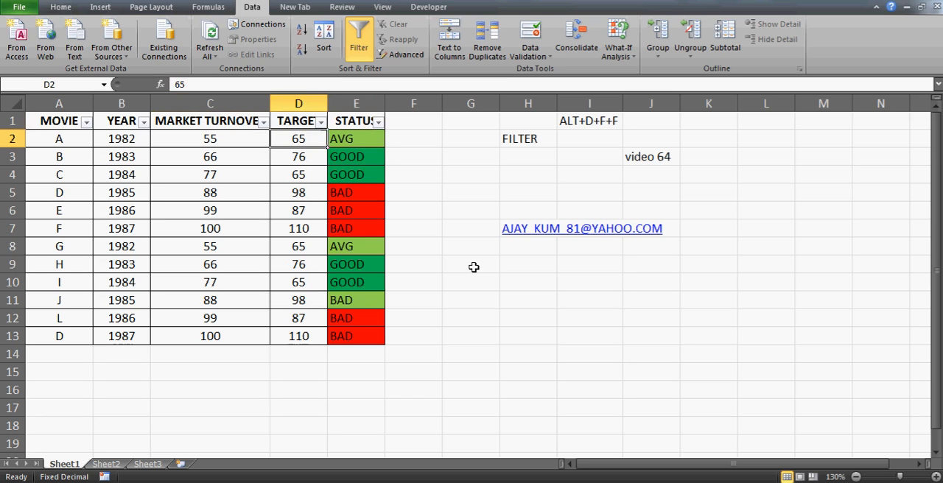
left_click(356, 121)
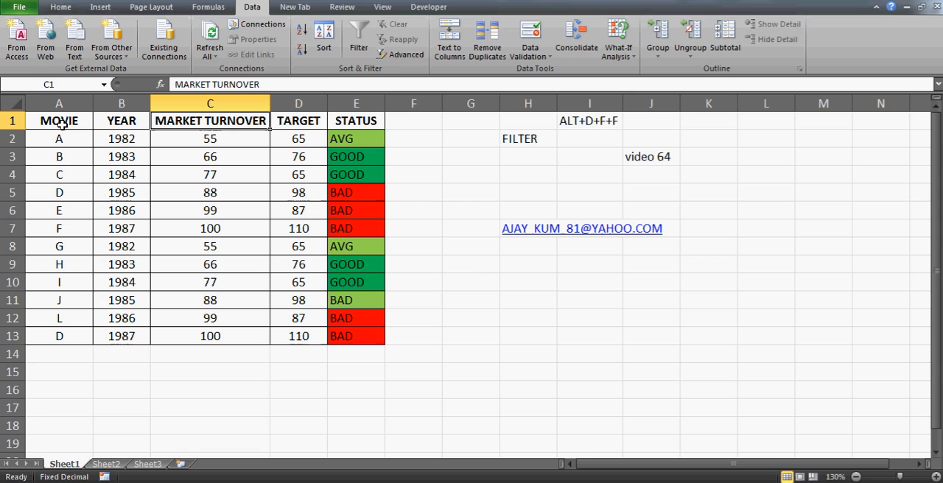
- Re-enable AutoFilter and filter STATUS by red cell color, showing the 5 BAD rows
left_click(358, 37)
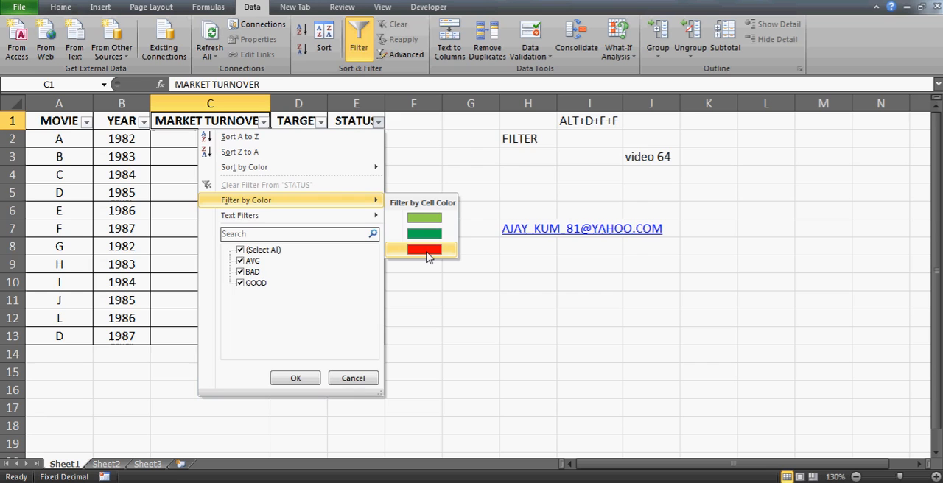
left_click(424, 249)
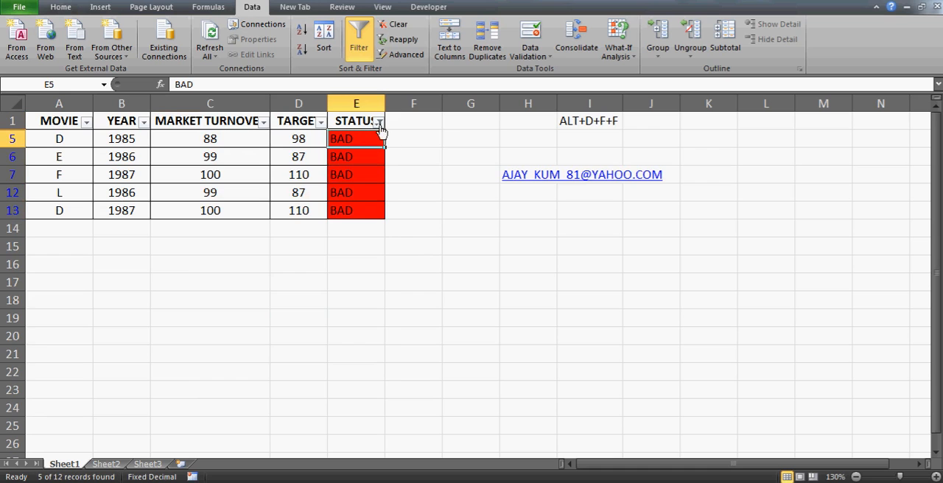
- Switch the STATUS filter to green cells, then clear it so all 12 rows show again
left_click(377, 121)
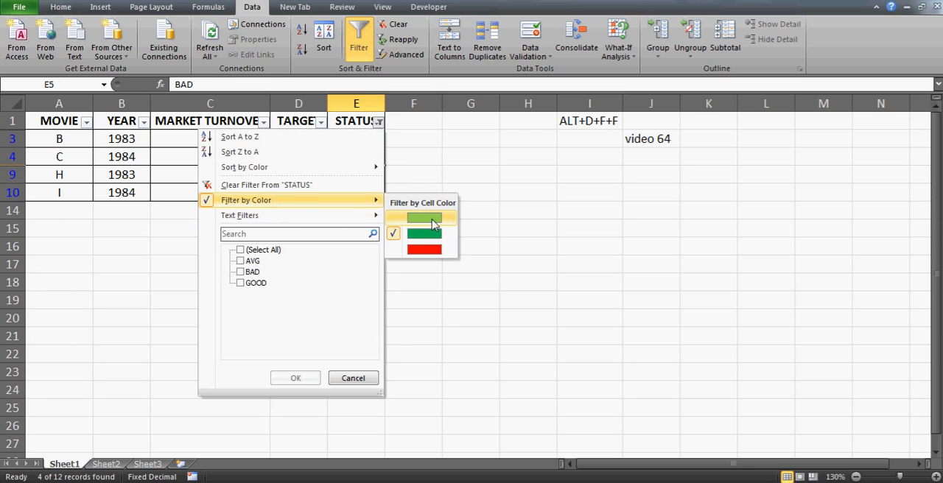
left_click(424, 215)
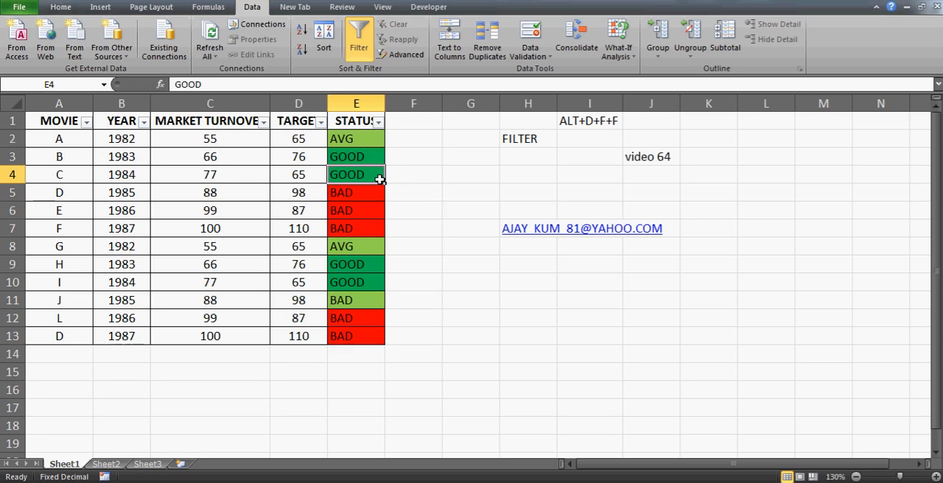
left_click(470, 283)
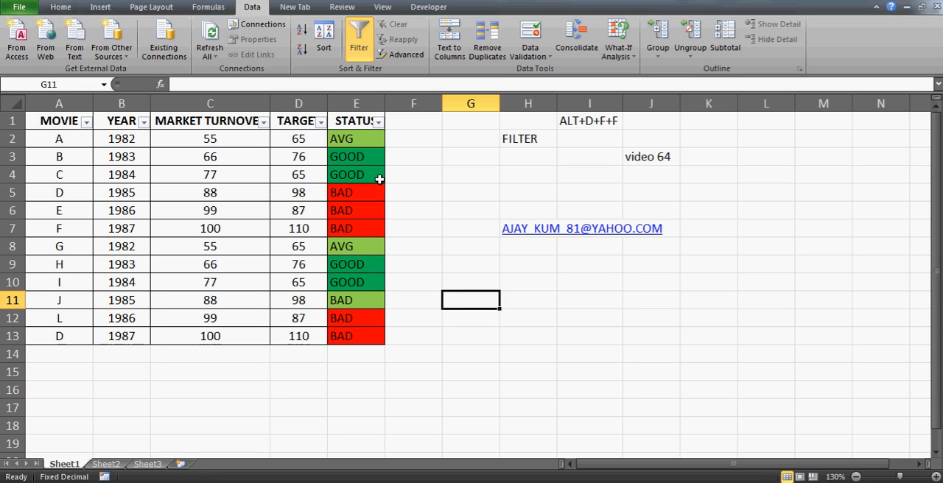
left_click(356, 121)
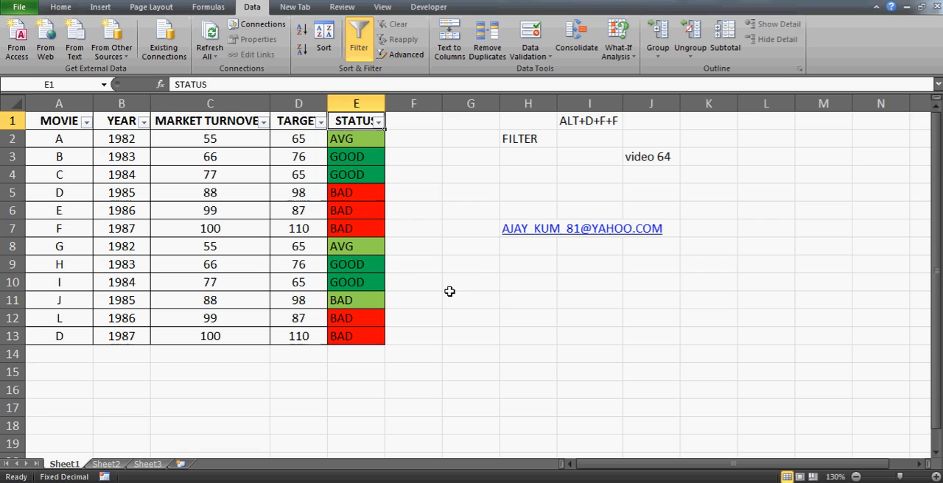
left_click(470, 246)
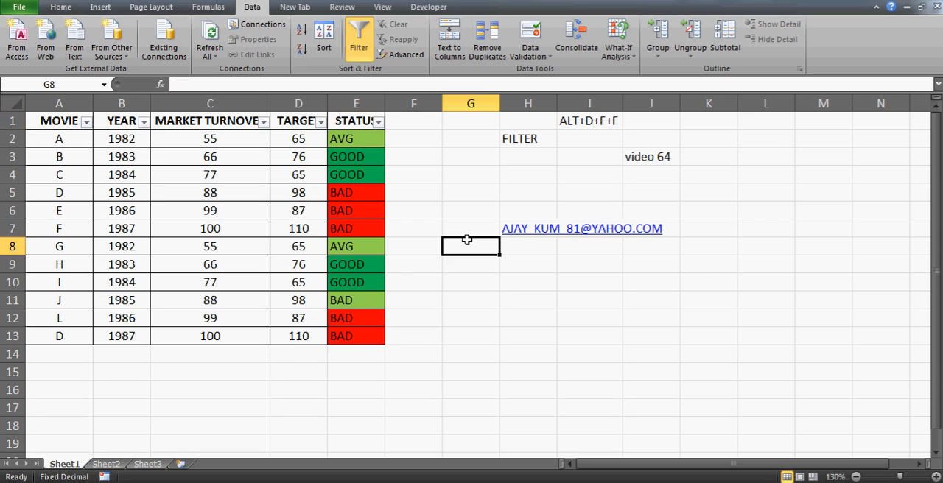
left_click(651, 156)
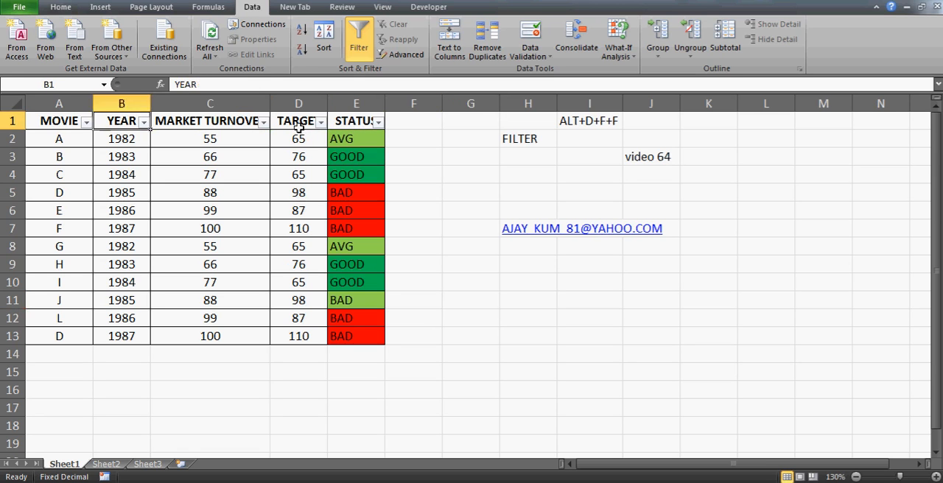
left_click(59, 121)
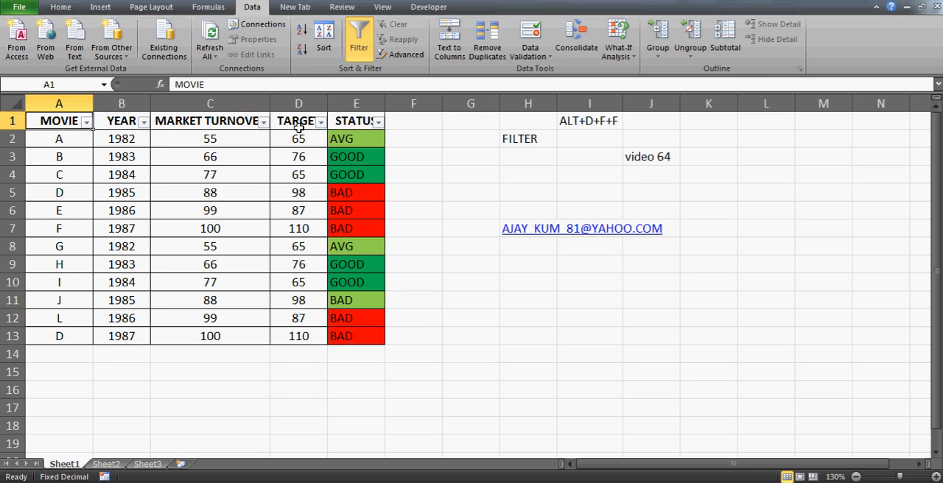
mouse_move(421, 166)
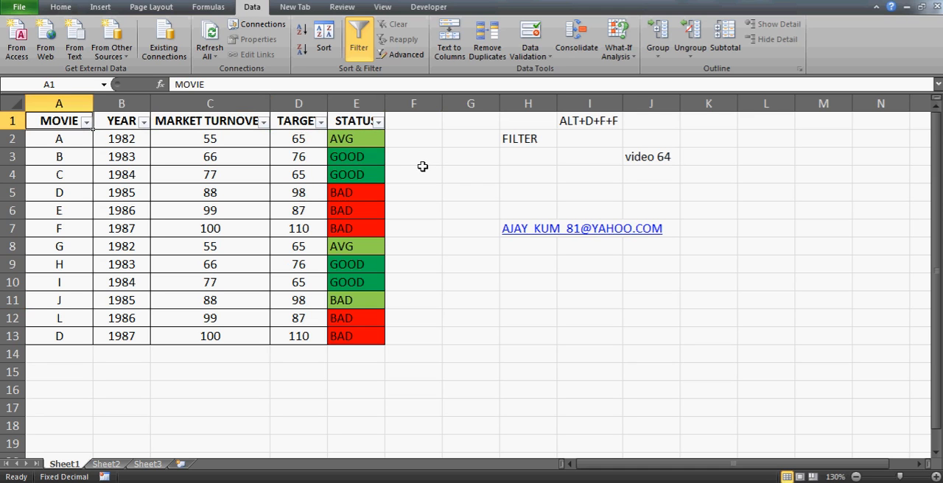
left_click(357, 121)
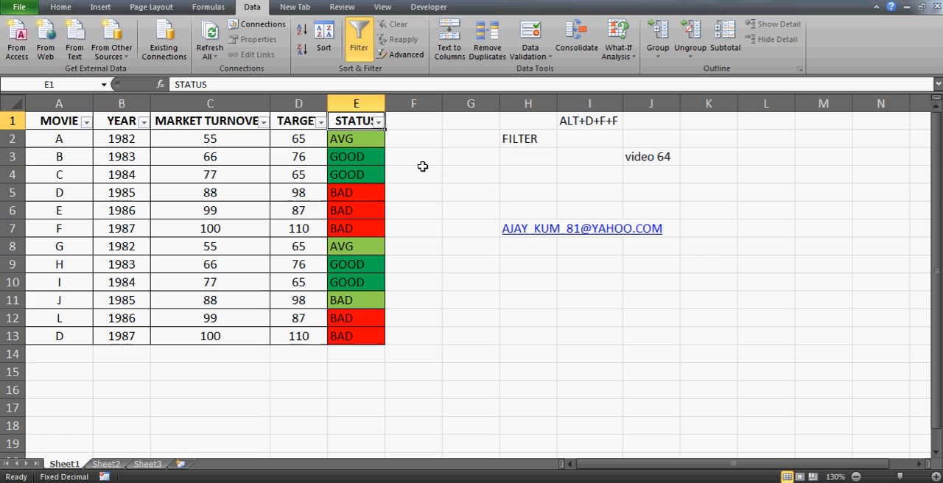
left_click(528, 283)
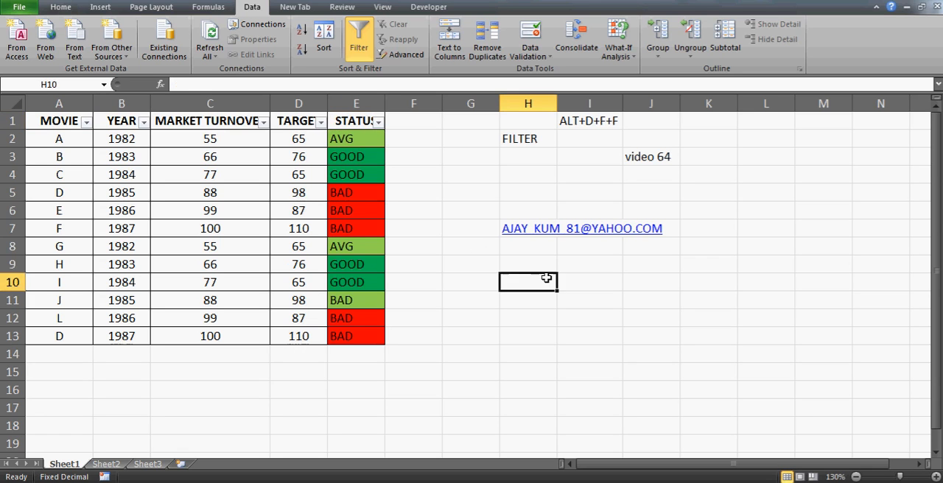
left_click(527, 228)
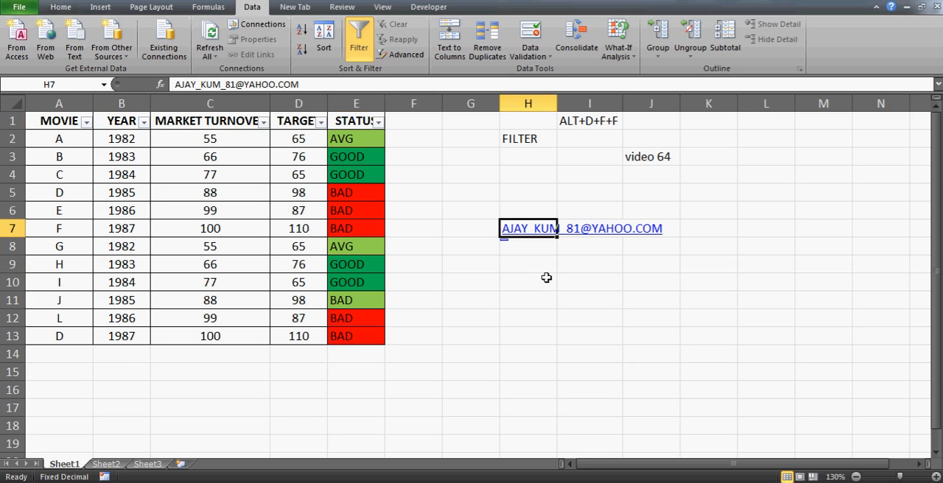